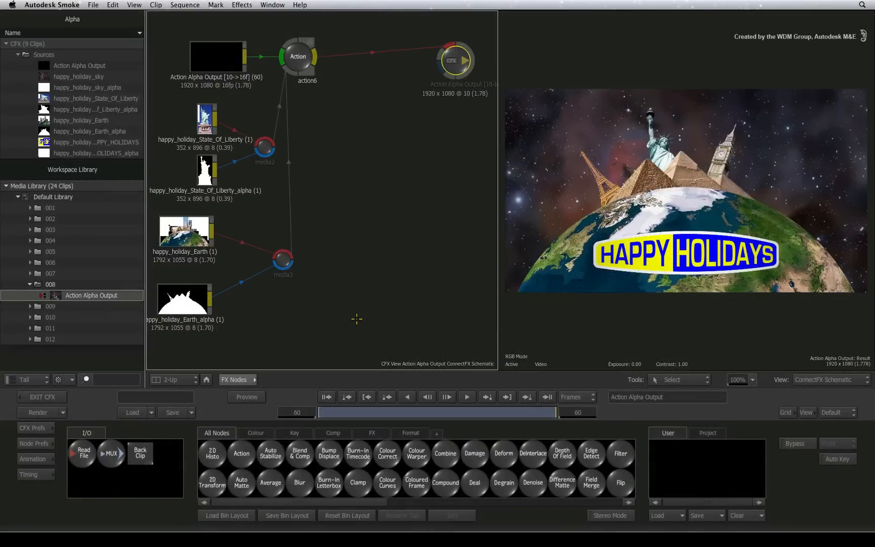
pyautogui.moveTo(359, 324)
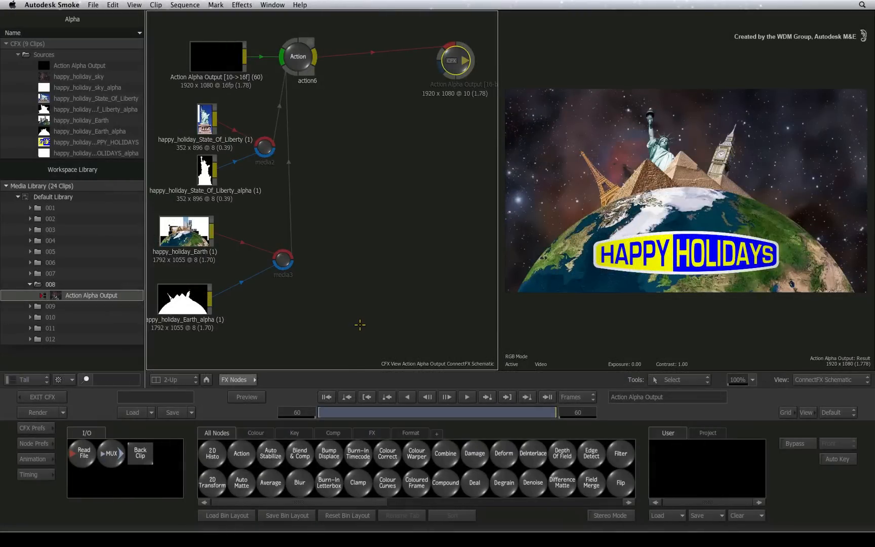
pyautogui.moveTo(358, 330)
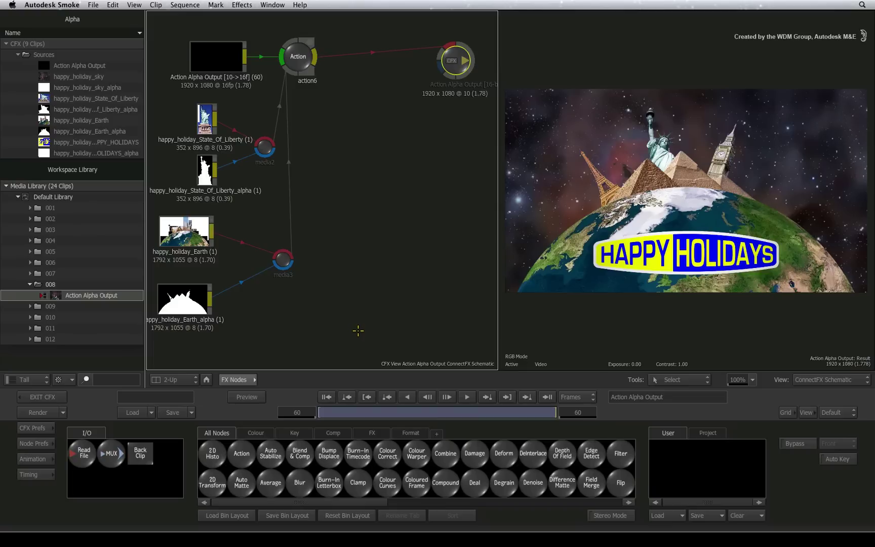
pyautogui.moveTo(356, 330)
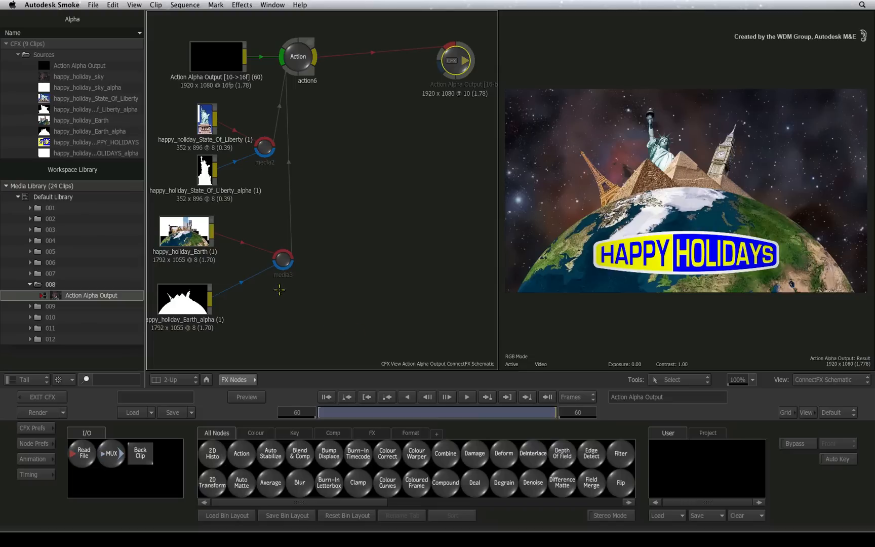
pyautogui.moveTo(701, 138)
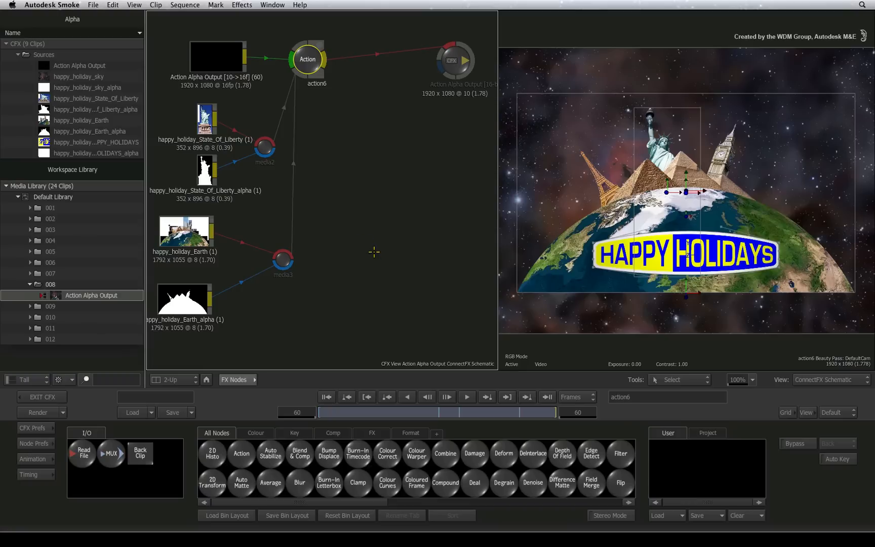
pyautogui.moveTo(379, 251)
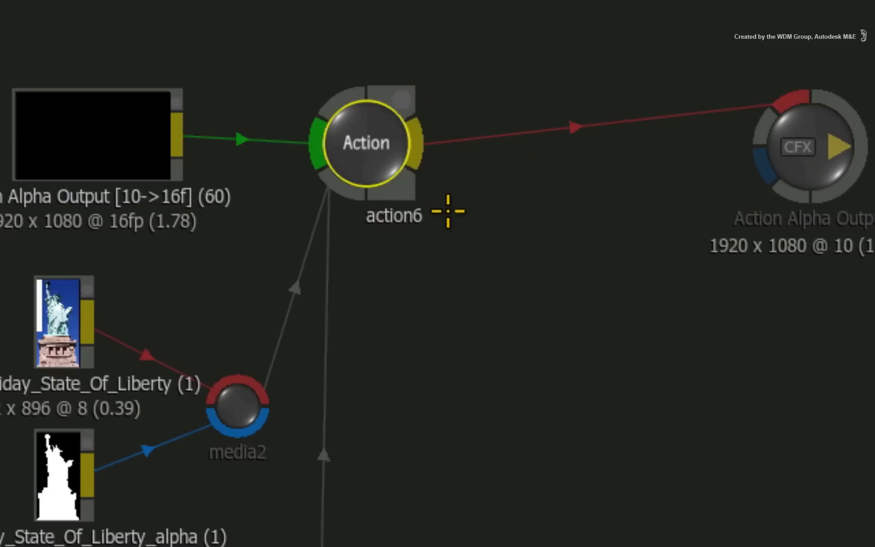
pyautogui.moveTo(451, 223)
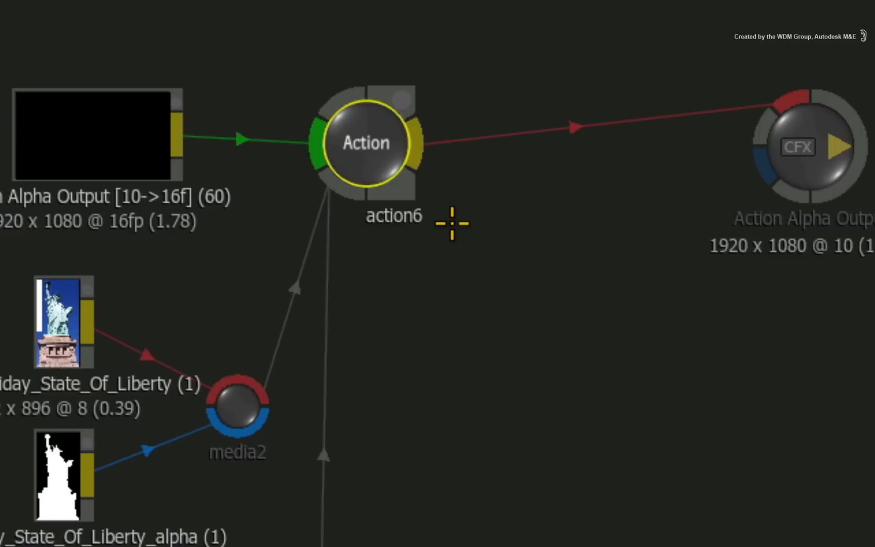
pyautogui.moveTo(456, 255)
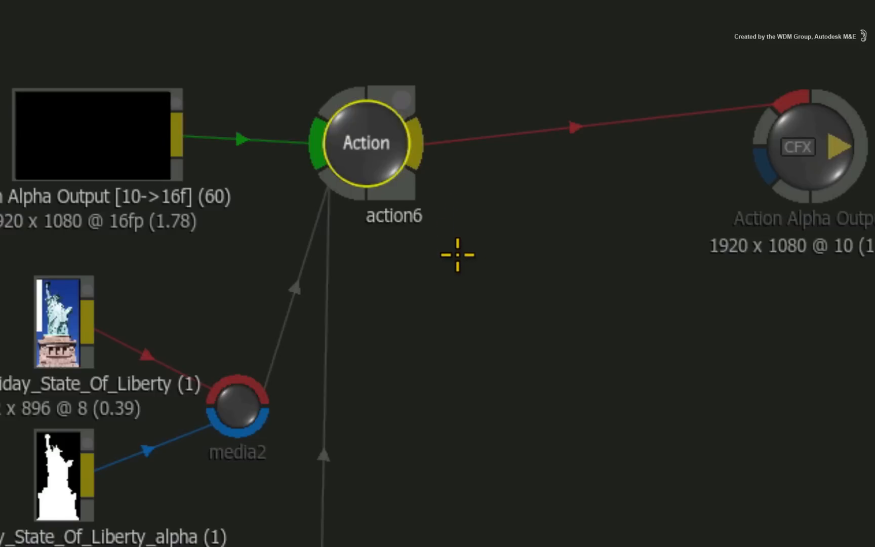
pyautogui.moveTo(445, 255)
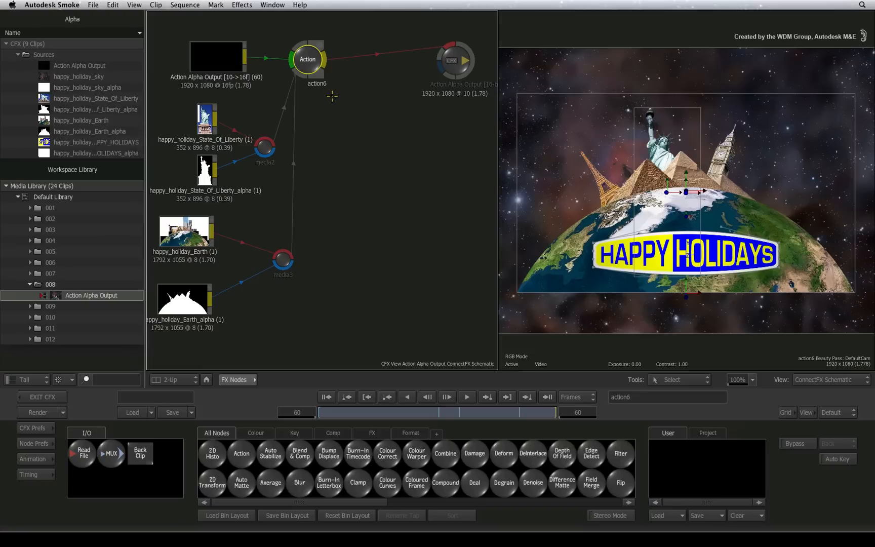
pyautogui.moveTo(330, 100)
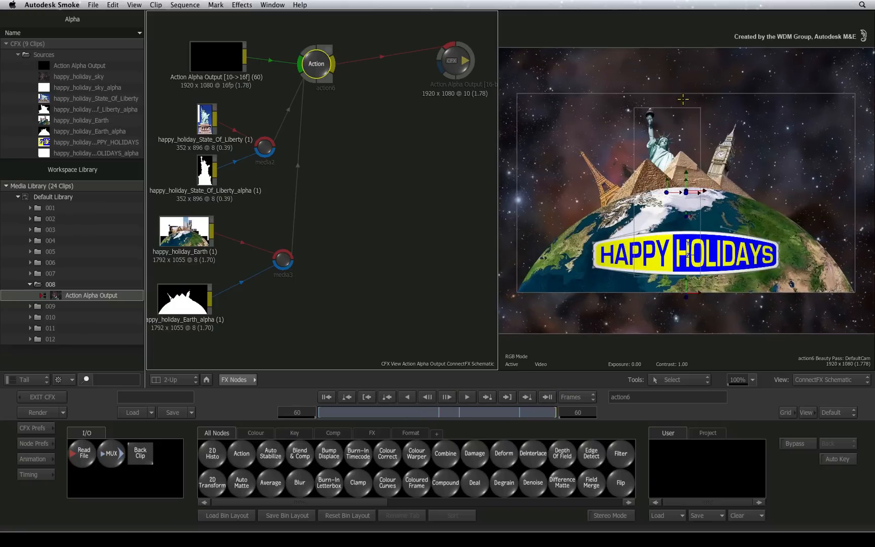
pyautogui.moveTo(370, 109)
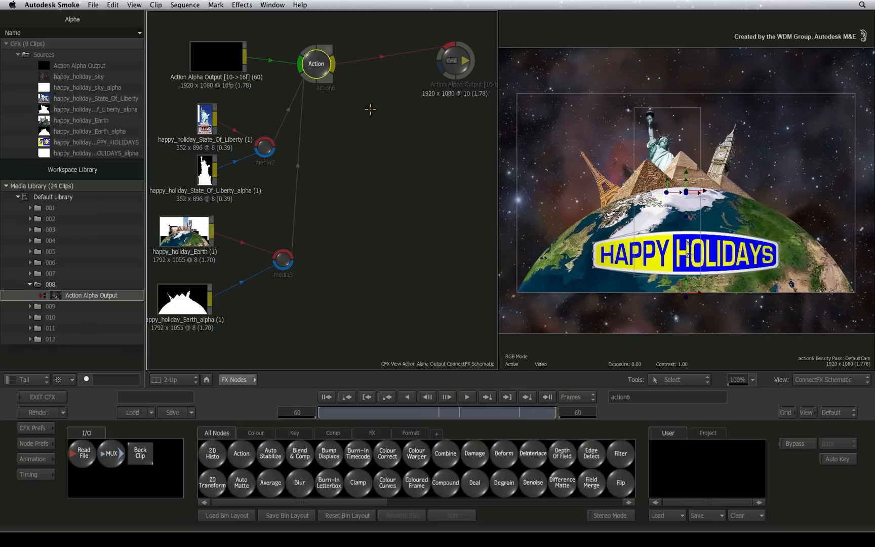
pyautogui.moveTo(432, 168)
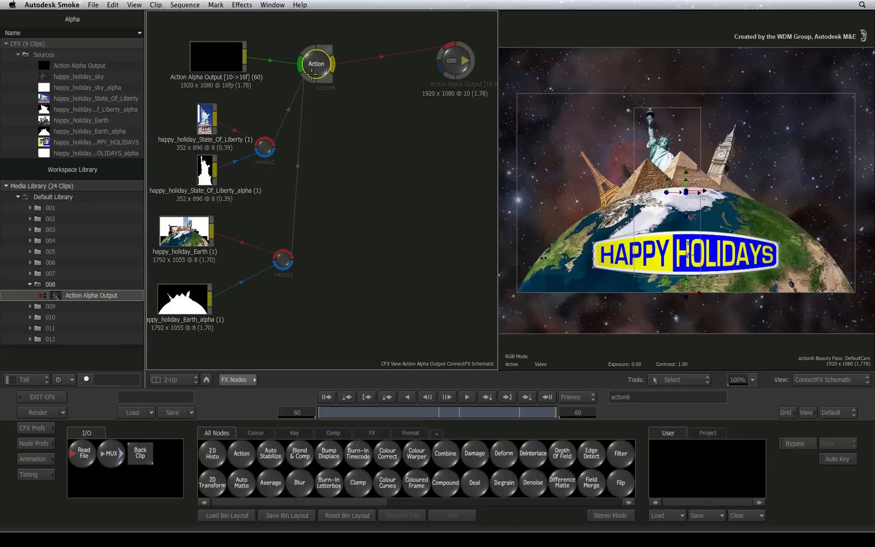
pyautogui.moveTo(323, 101)
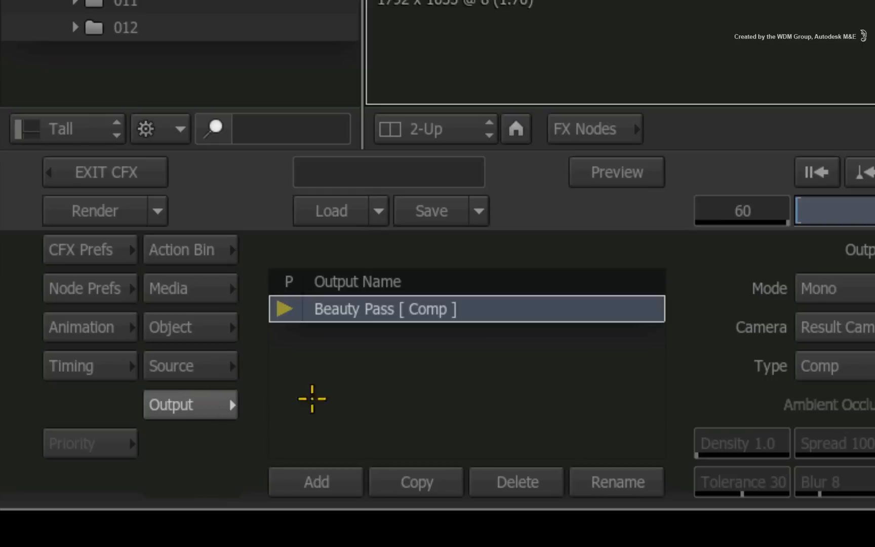
pyautogui.moveTo(464, 332)
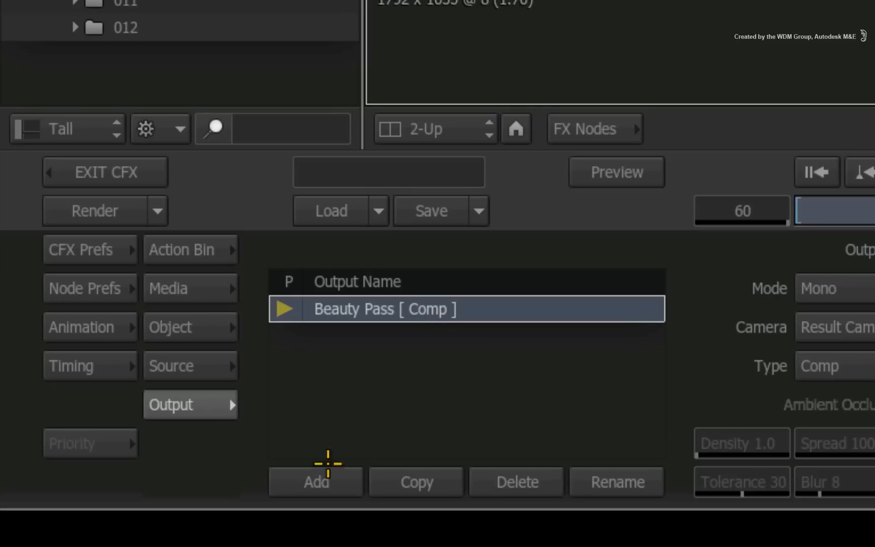
# - Add a second Action output, rename it alpha and set its type from Comp to Matte
pyautogui.click(315, 482)
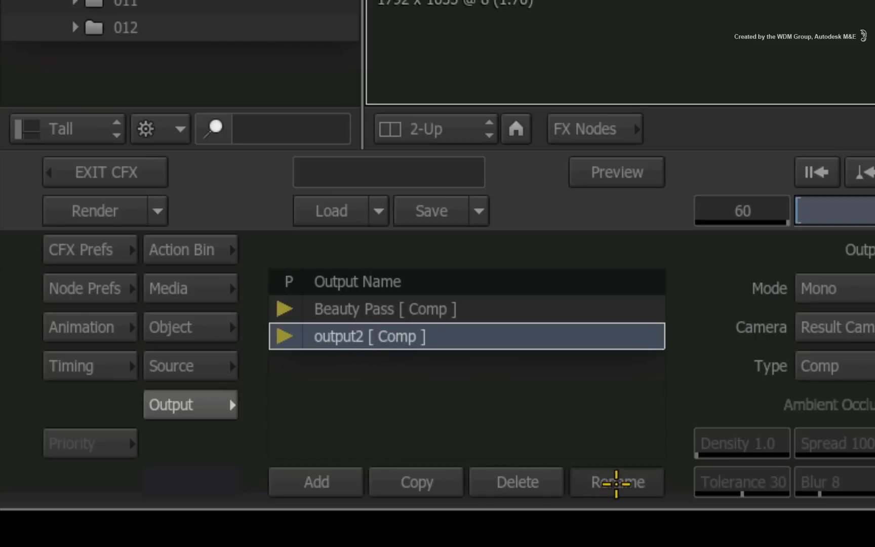
pyautogui.click(616, 482)
pyautogui.write('alpha')
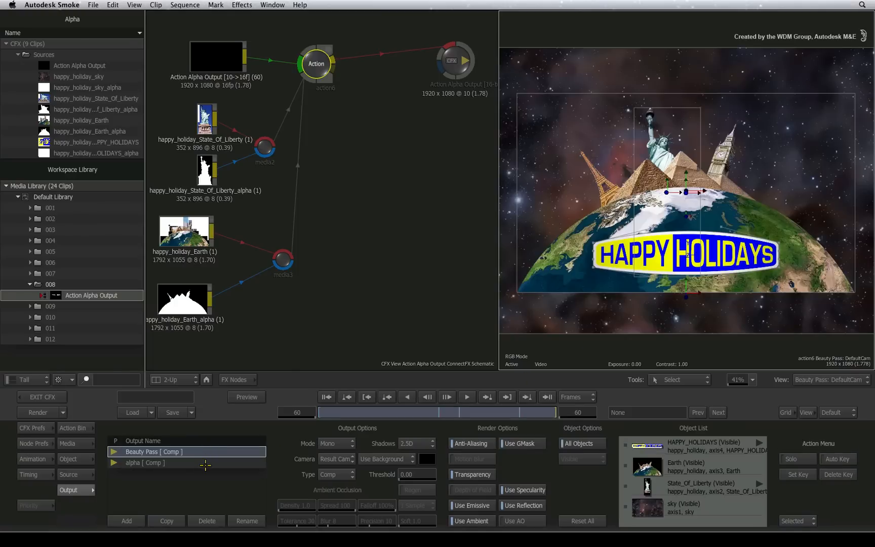
pyautogui.click(145, 463)
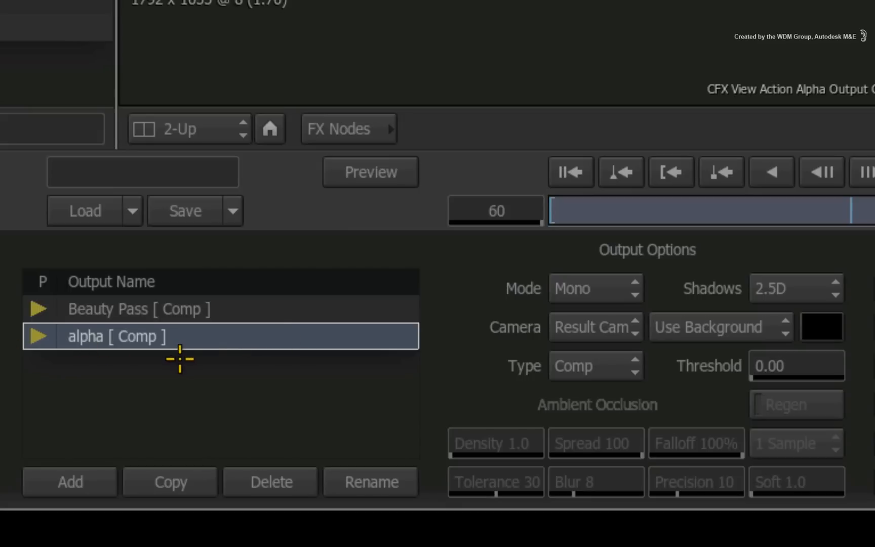
pyautogui.click(591, 365)
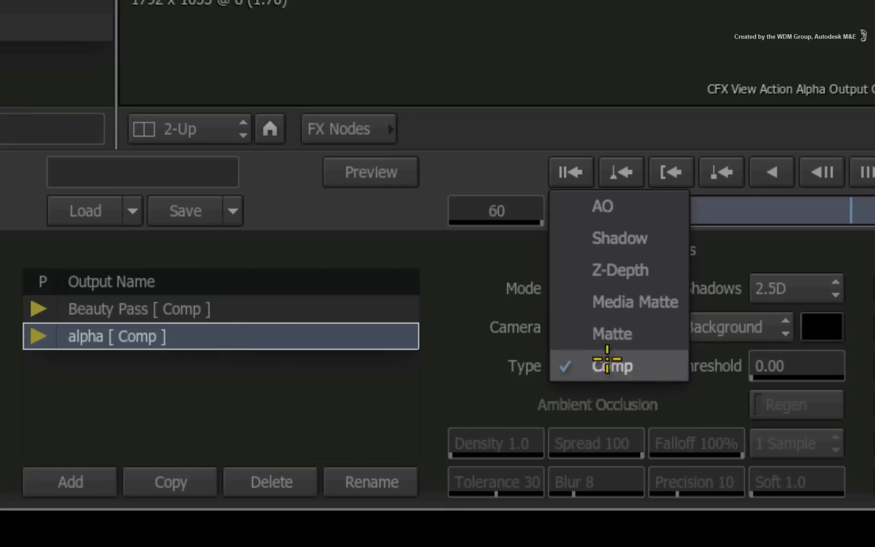
pyautogui.click(612, 334)
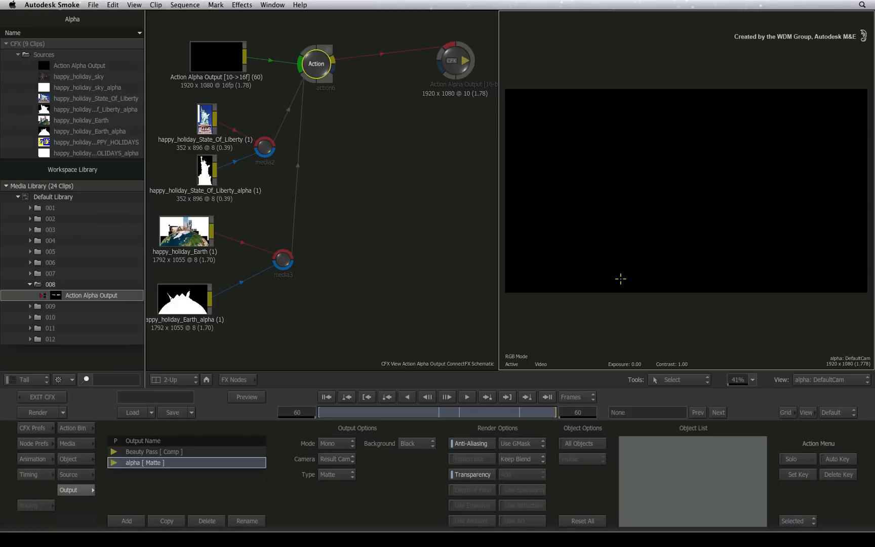
pyautogui.moveTo(650, 308)
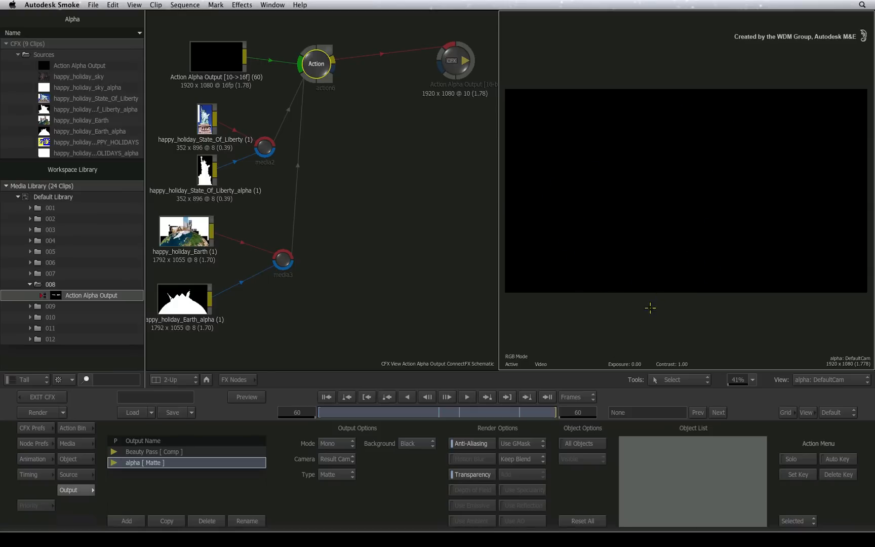
pyautogui.moveTo(631, 334)
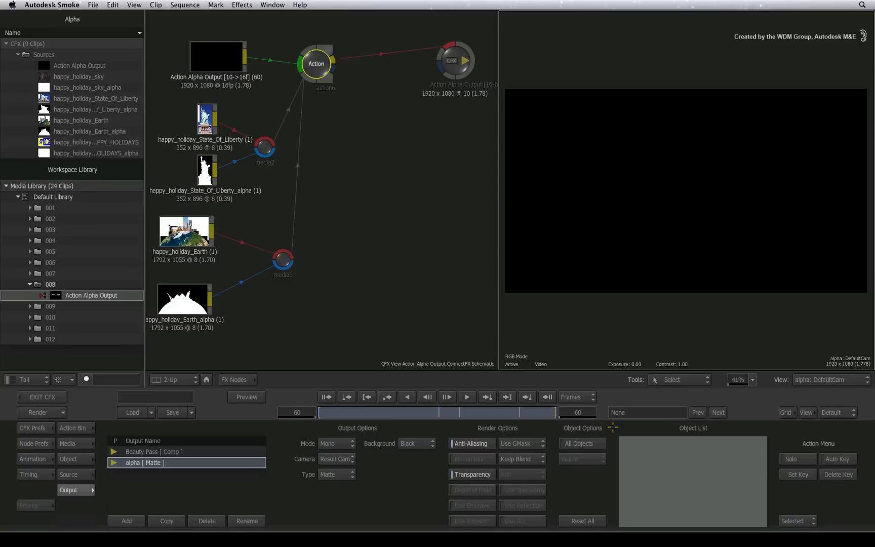
pyautogui.press('Escape')
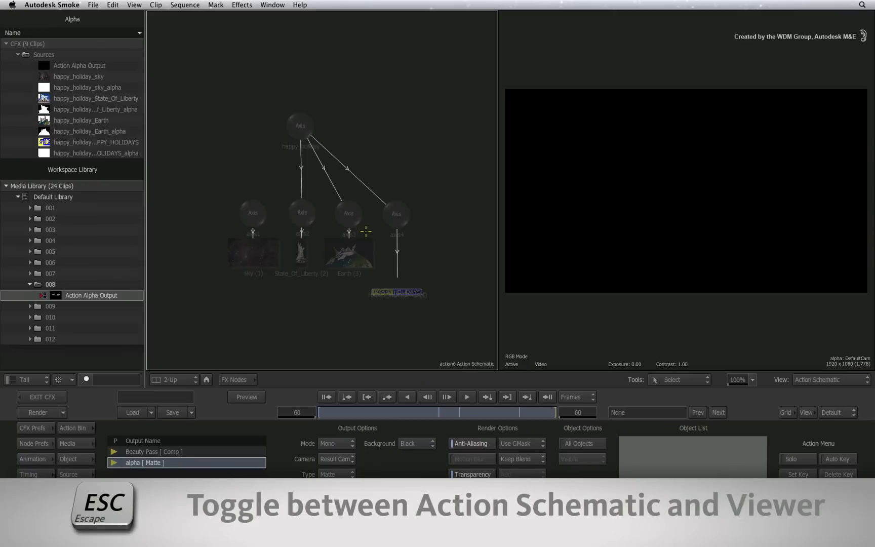
pyautogui.moveTo(334, 326)
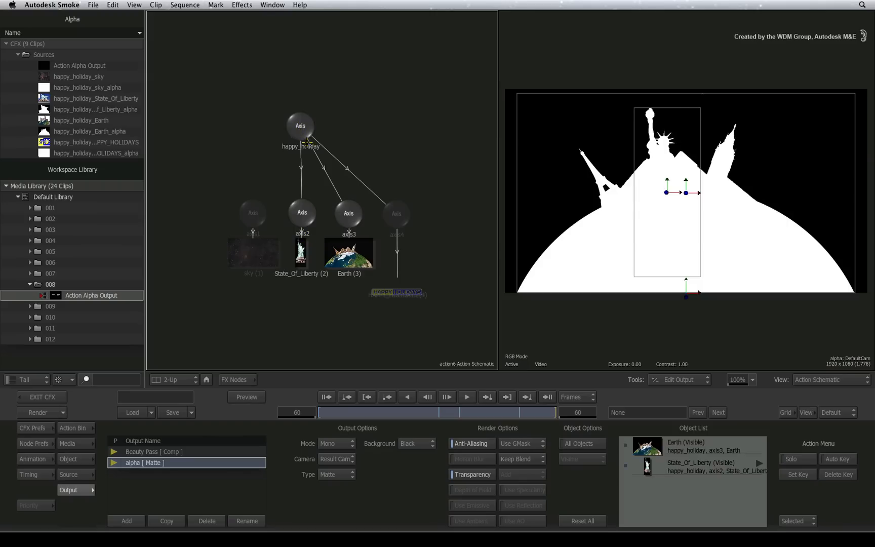
pyautogui.moveTo(757, 222)
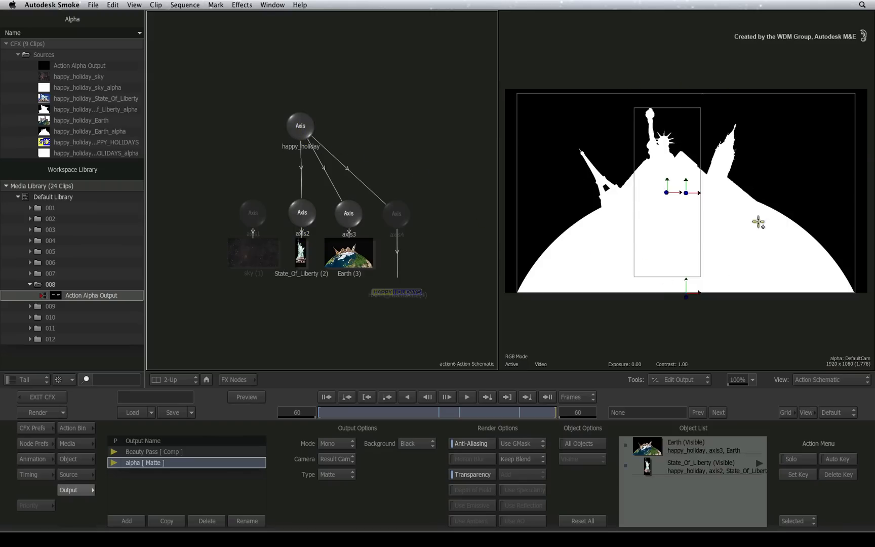
pyautogui.moveTo(657, 316)
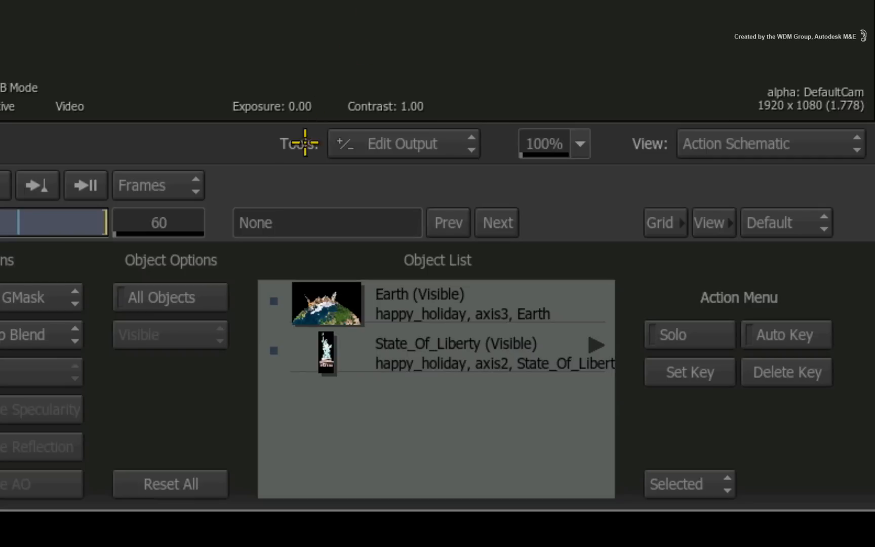
pyautogui.moveTo(477, 404)
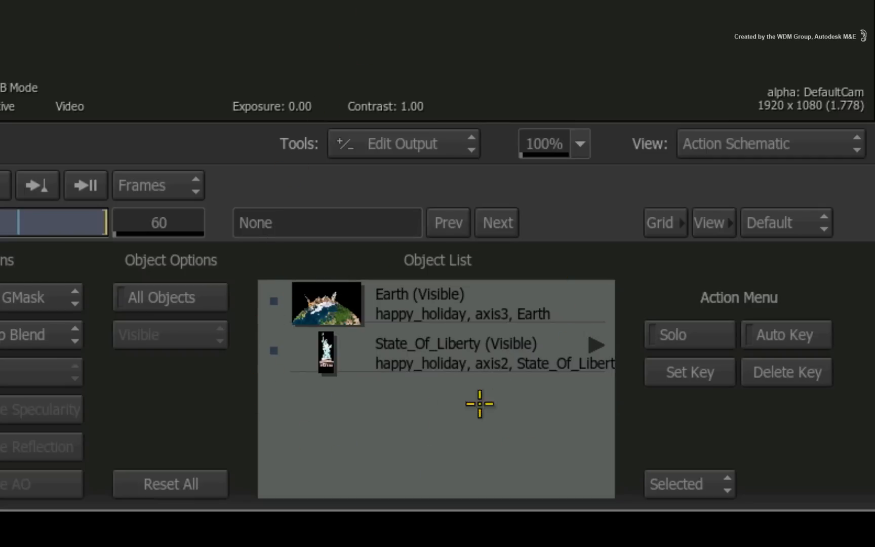
pyautogui.moveTo(407, 388)
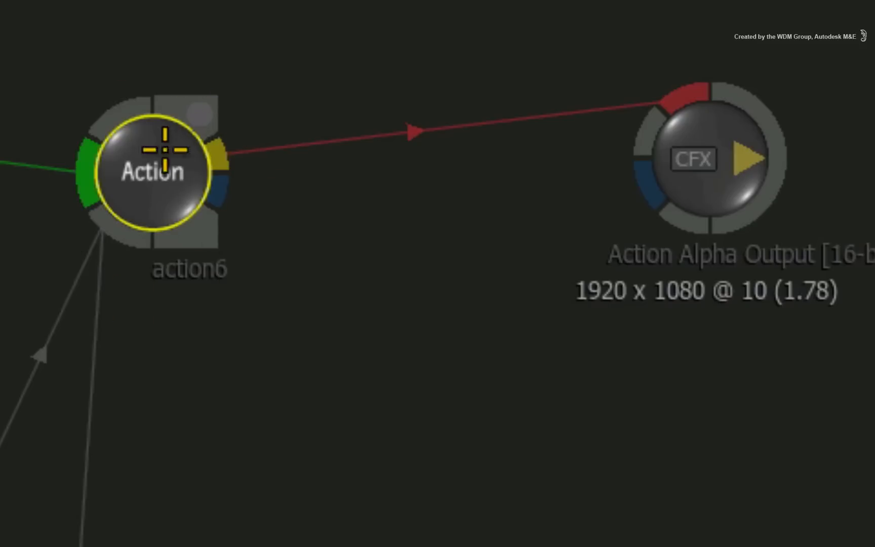
pyautogui.moveTo(258, 268)
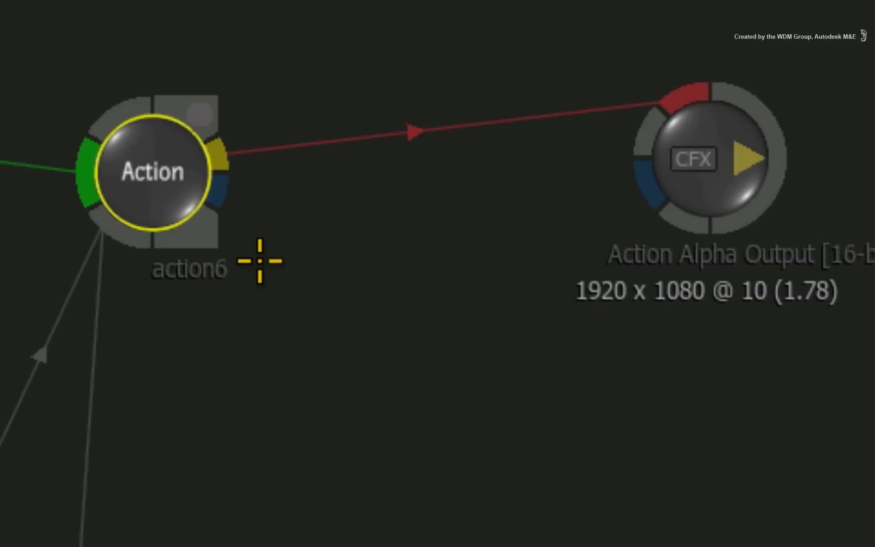
pyautogui.moveTo(217, 194)
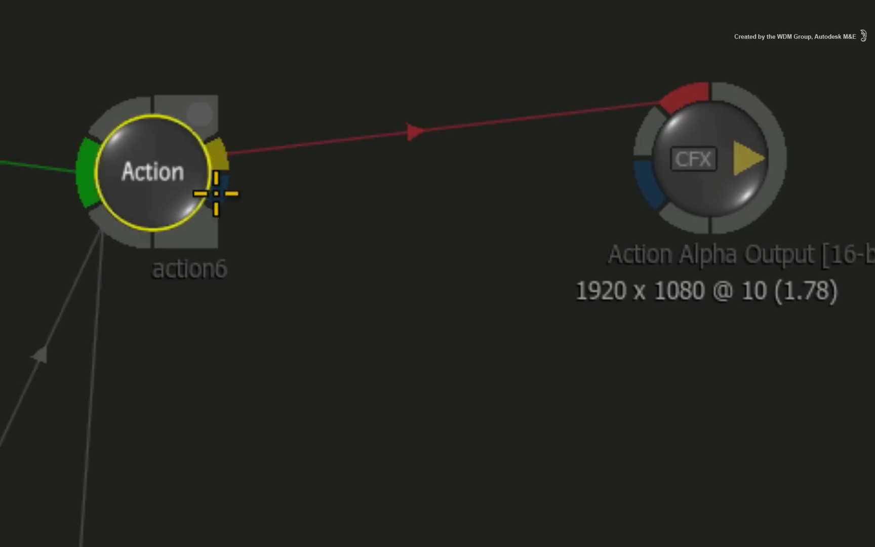
pyautogui.moveTo(215, 469)
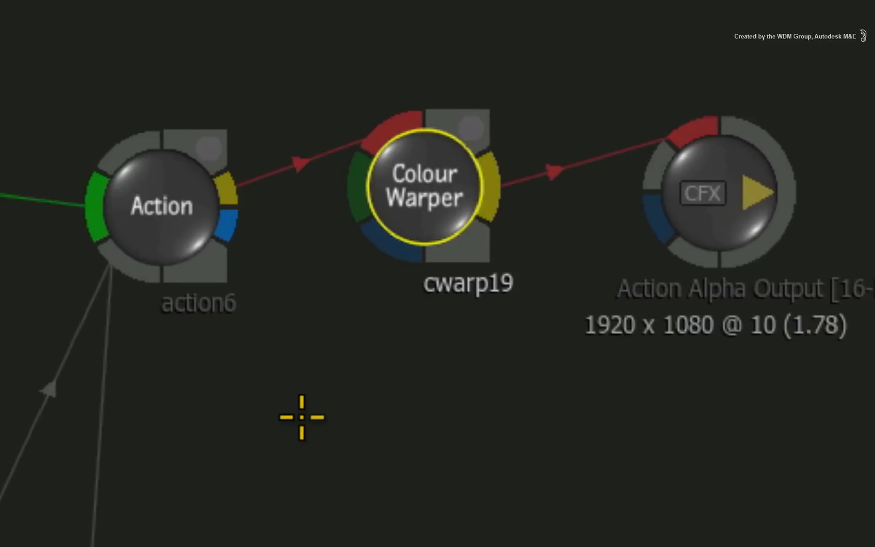
pyautogui.moveTo(232, 195)
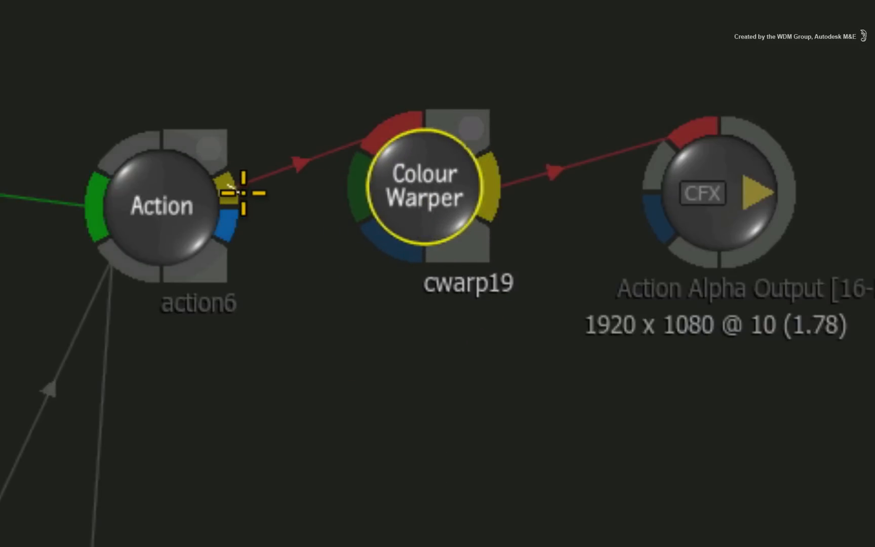
# - Link the Action's picture and matte results into the Colour Warper's front and matte inputs
pyautogui.moveTo(232, 190); pyautogui.dragTo(370, 148)
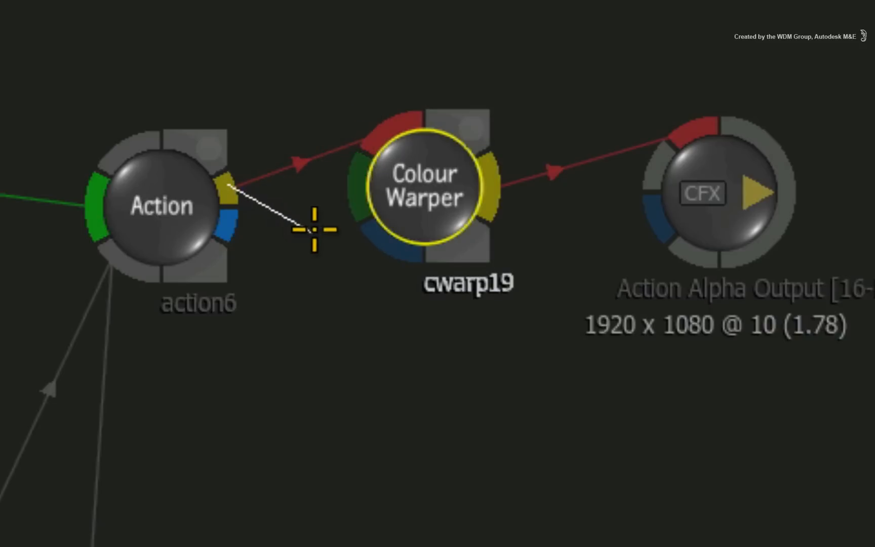
pyautogui.moveTo(312, 228); pyautogui.dragTo(357, 187)
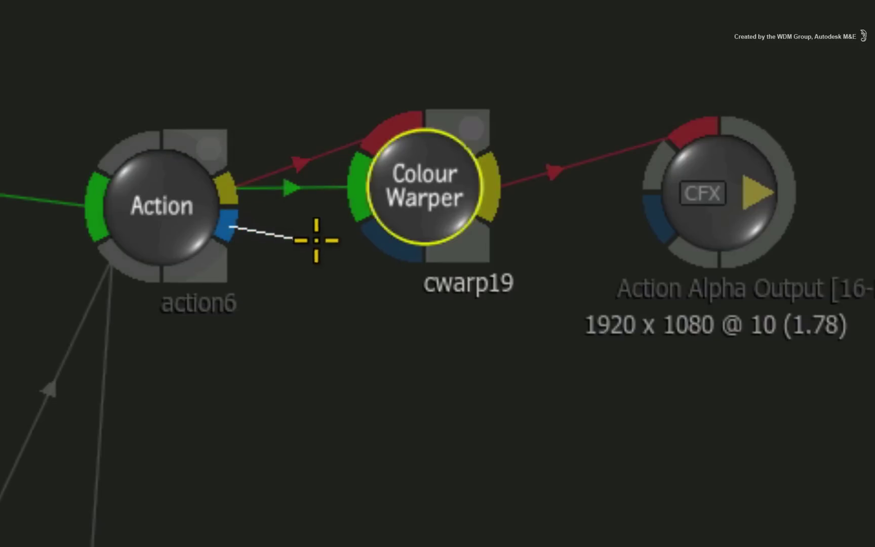
pyautogui.moveTo(229, 234); pyautogui.dragTo(391, 234)
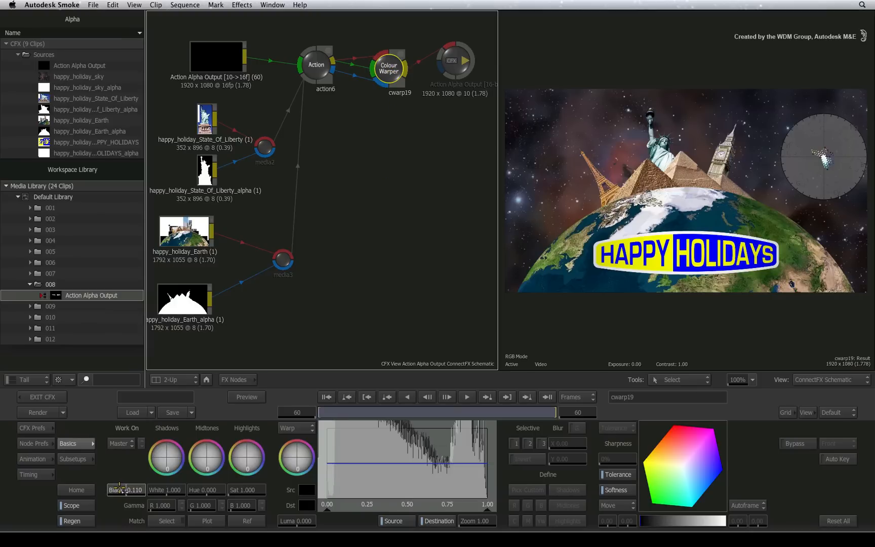
pyautogui.moveTo(127, 489); pyautogui.dragTo(136, 467)
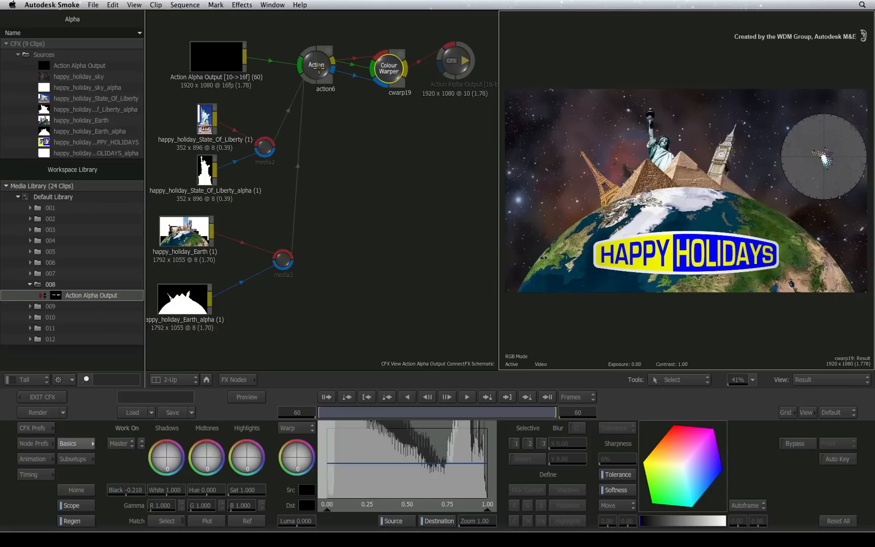
# - Add three more Comp outputs (output3, output4, output5) and expand the node's output list
pyautogui.doubleClick(317, 65)
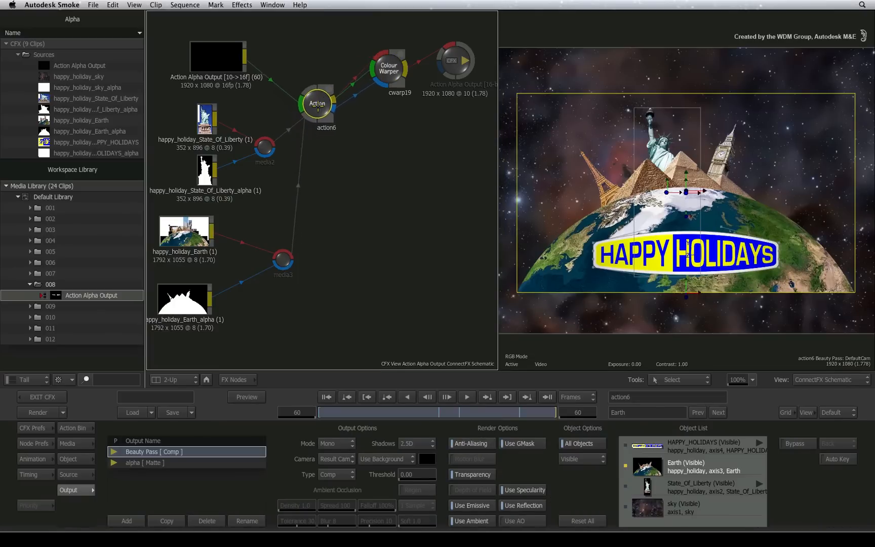
pyautogui.click(395, 96)
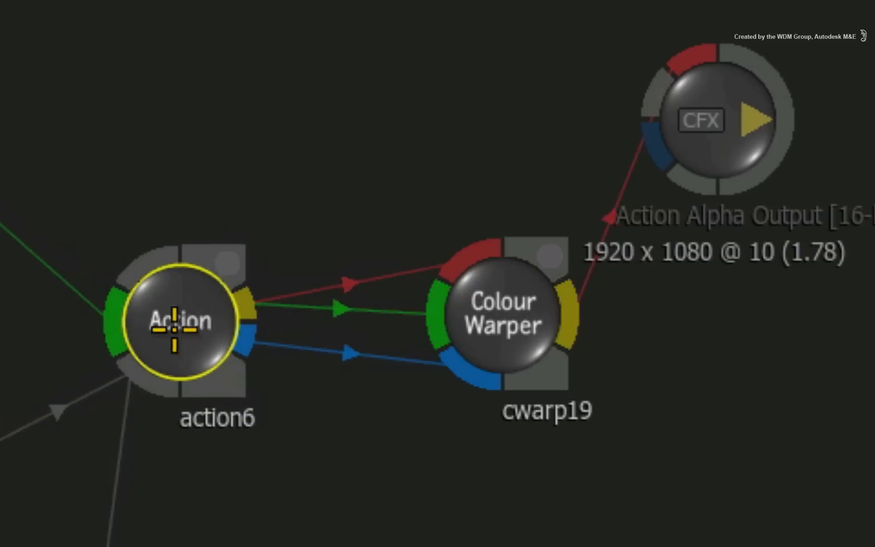
pyautogui.moveTo(276, 382)
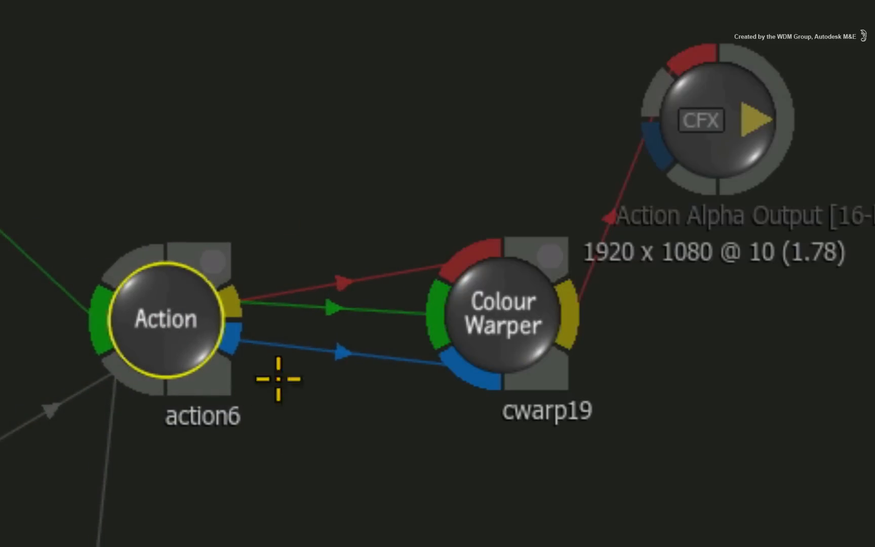
pyautogui.moveTo(199, 391)
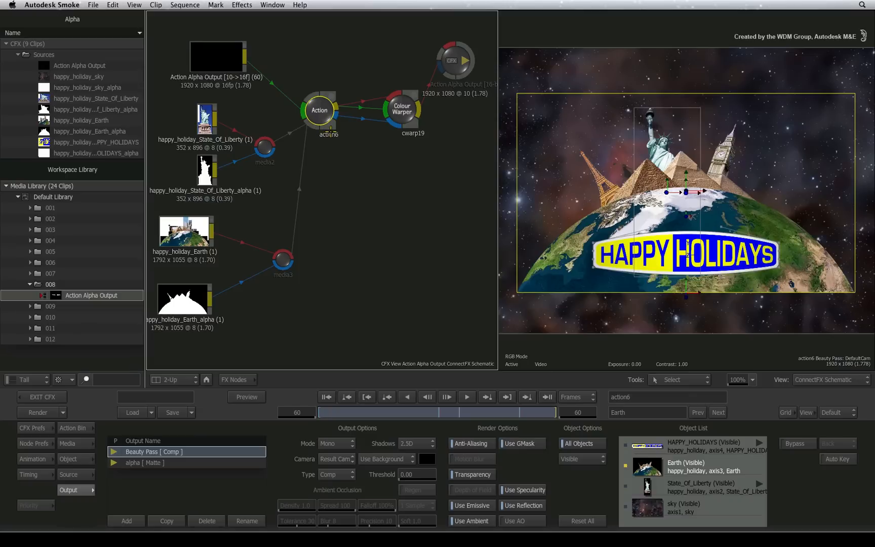
pyautogui.moveTo(349, 156)
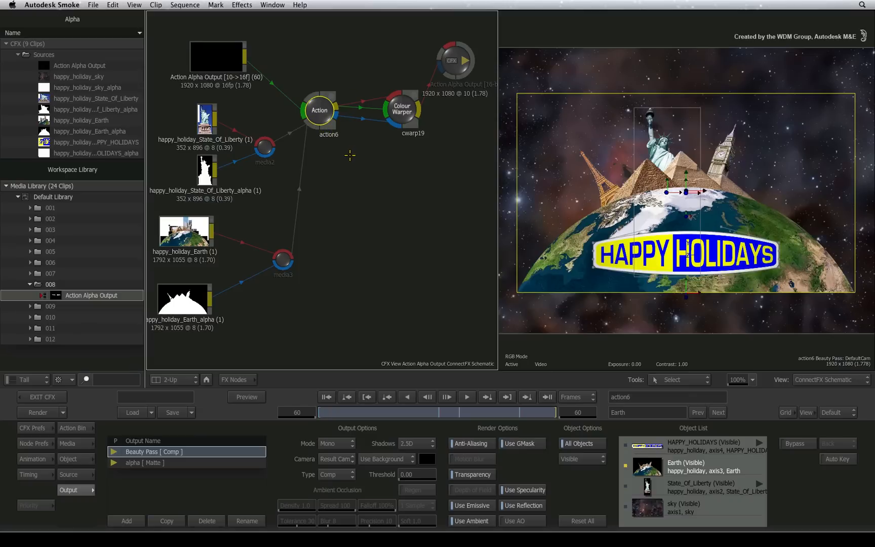
pyautogui.moveTo(341, 158)
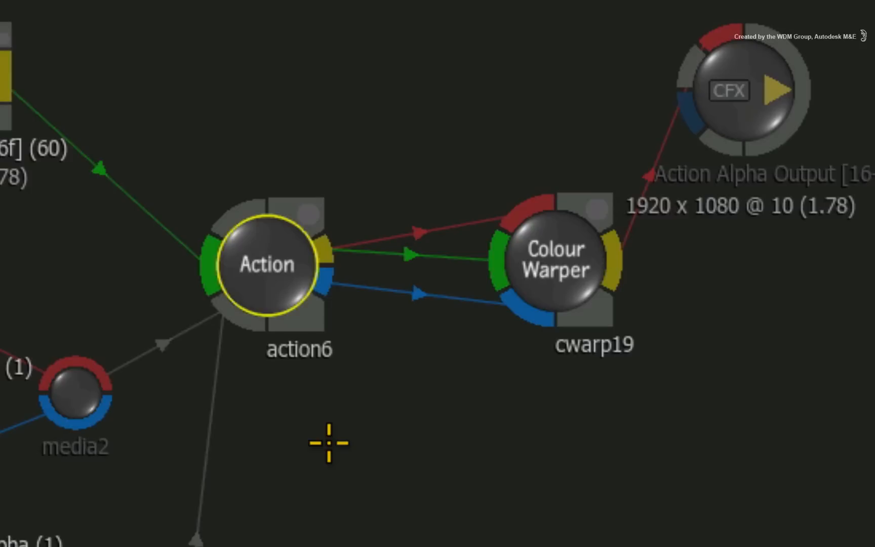
pyautogui.press('ctrl+c')
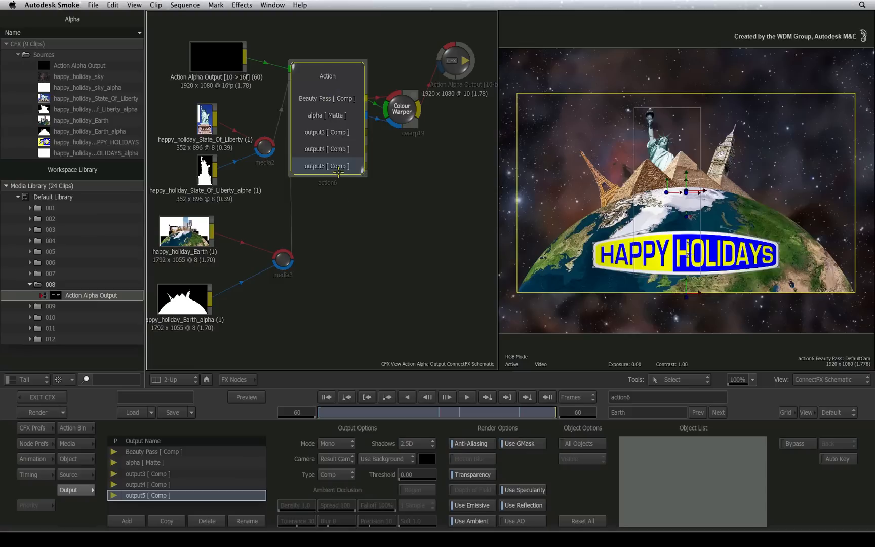
pyautogui.moveTo(334, 241)
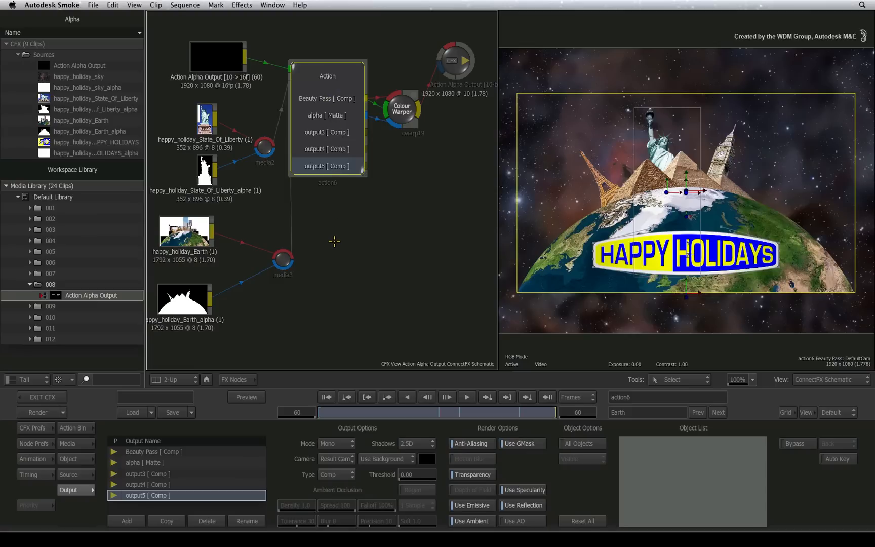